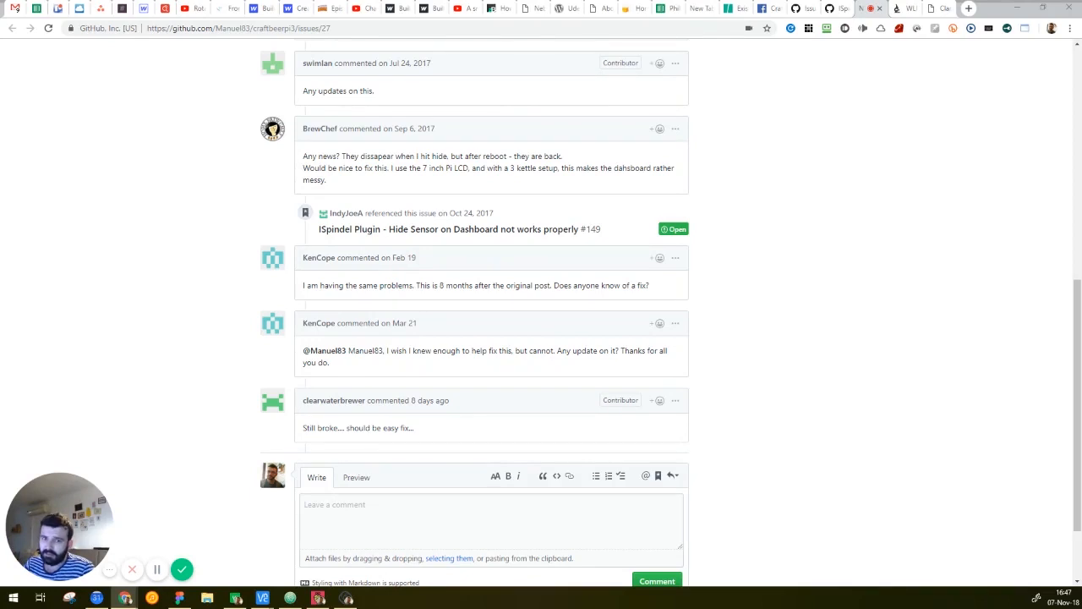
mouse_move(723, 316)
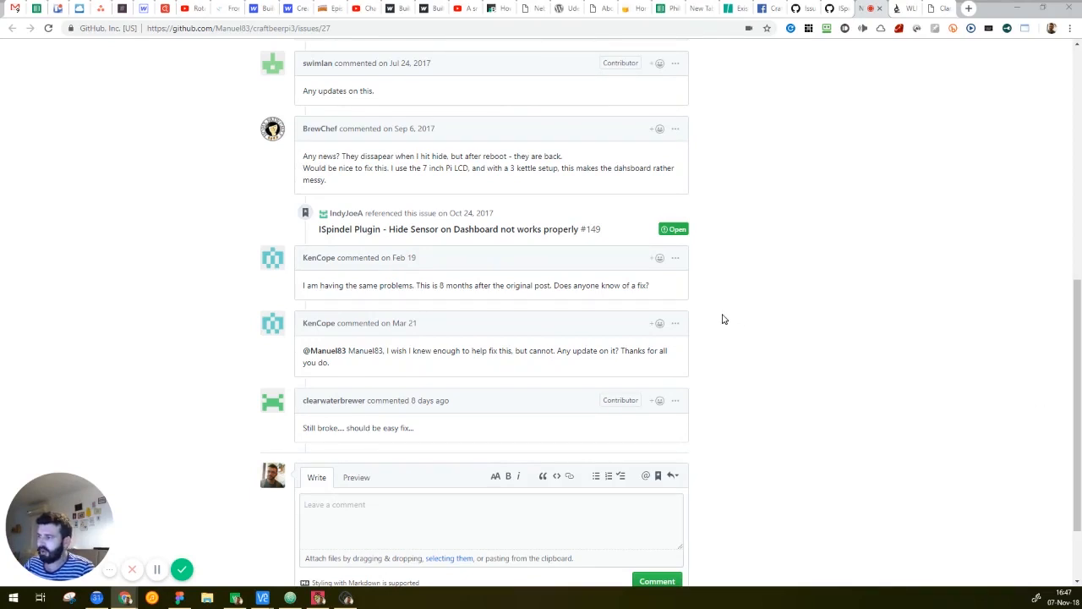
mouse_move(714, 318)
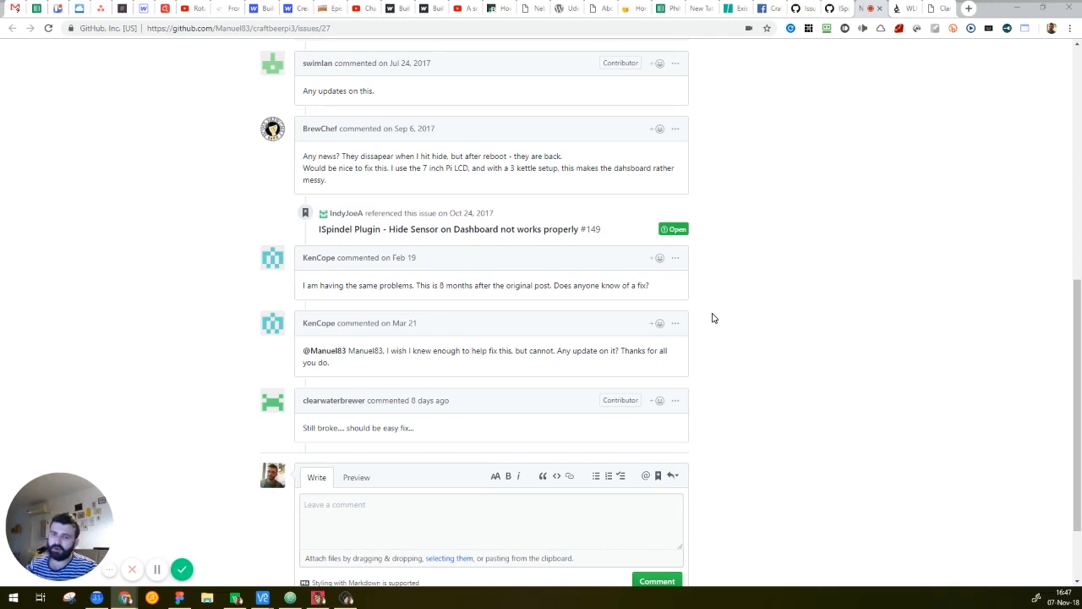
mouse_move(673, 327)
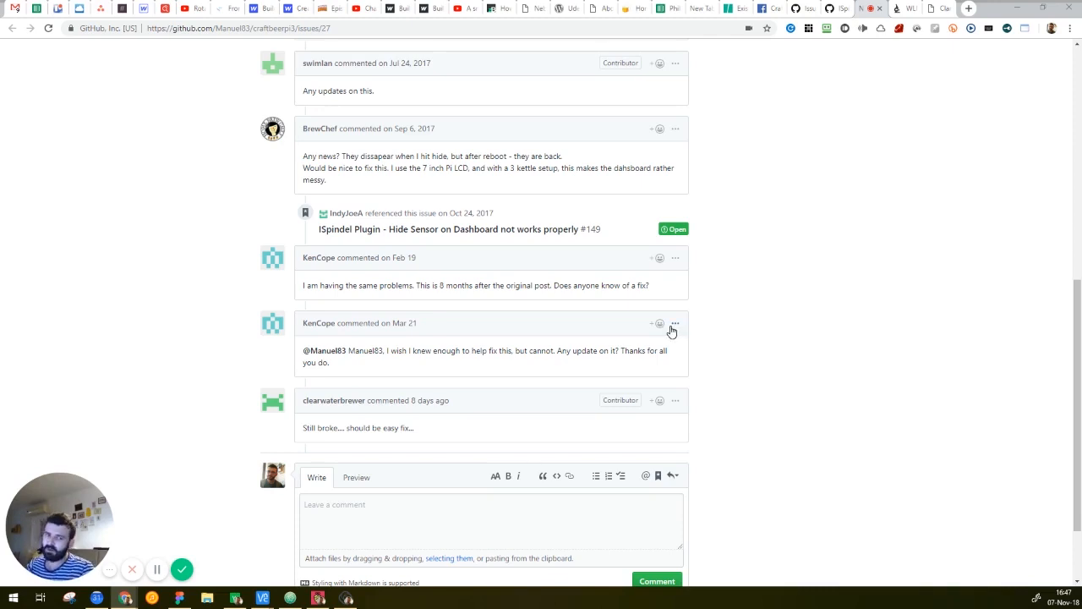
mouse_move(707, 274)
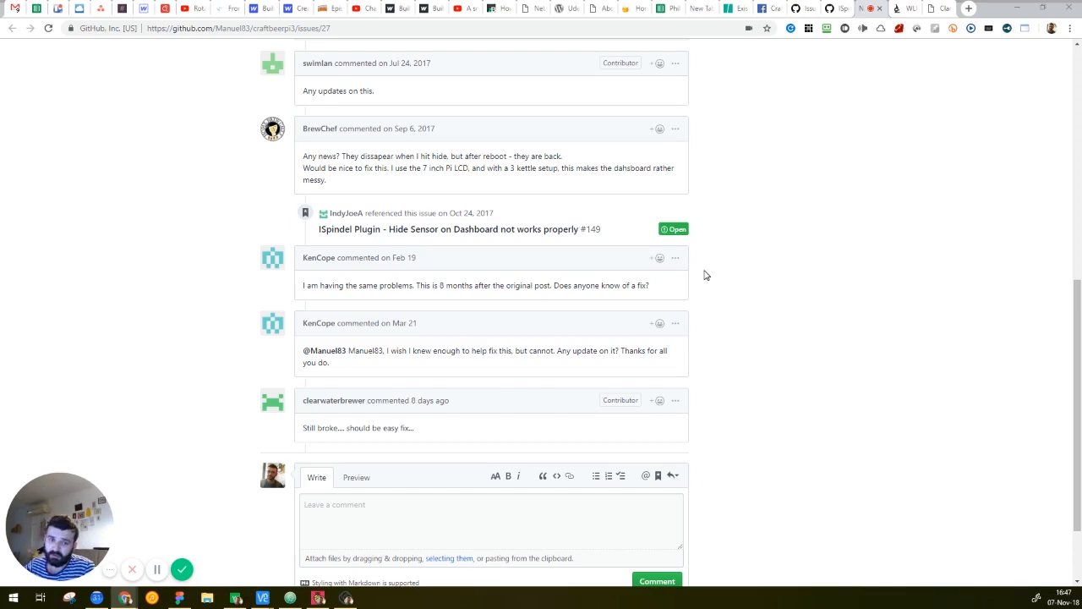
mouse_move(633, 317)
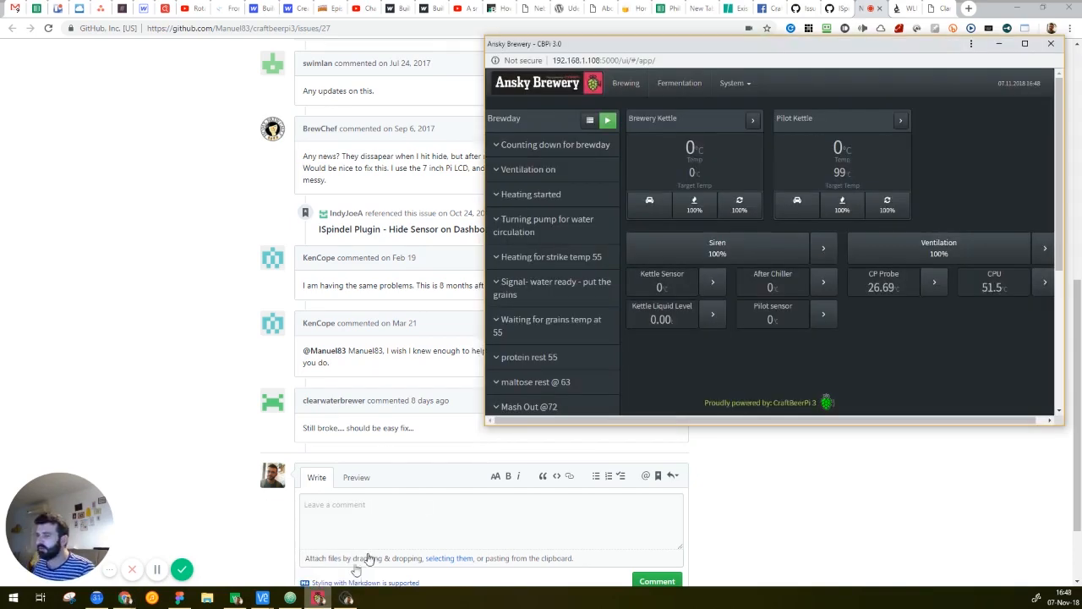
mouse_move(794, 274)
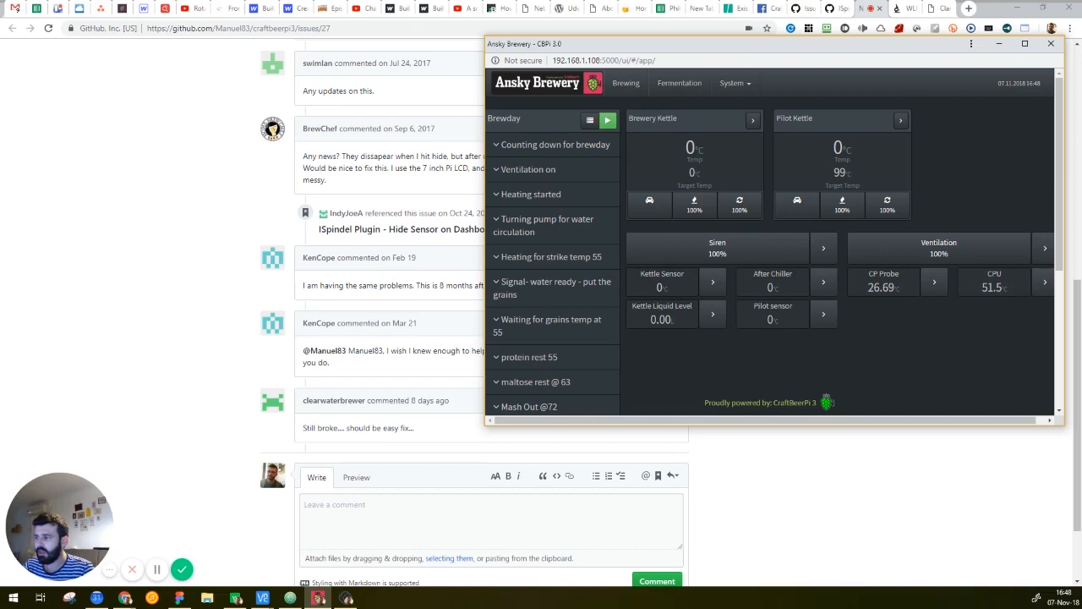
mouse_move(676, 284)
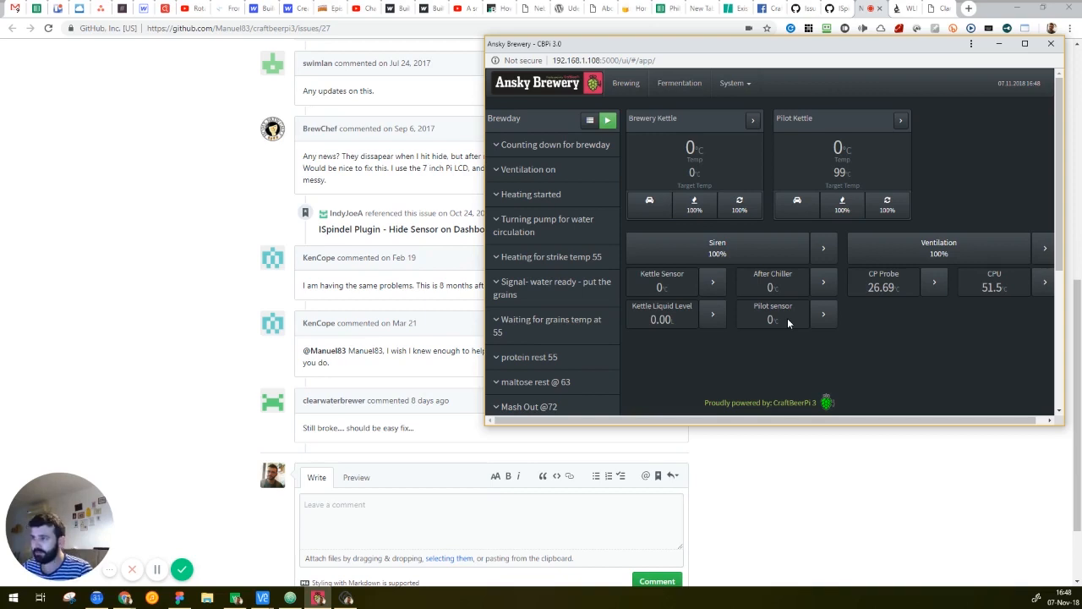
Bring the CraftBeerPi dashboard forward and open its System menu
click(734, 83)
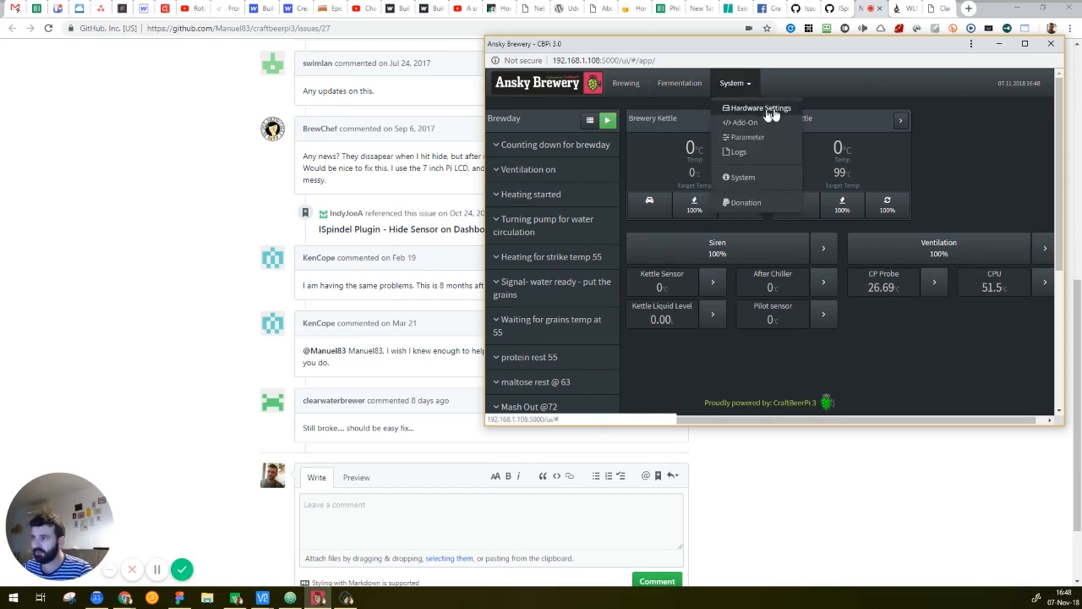
click(986, 124)
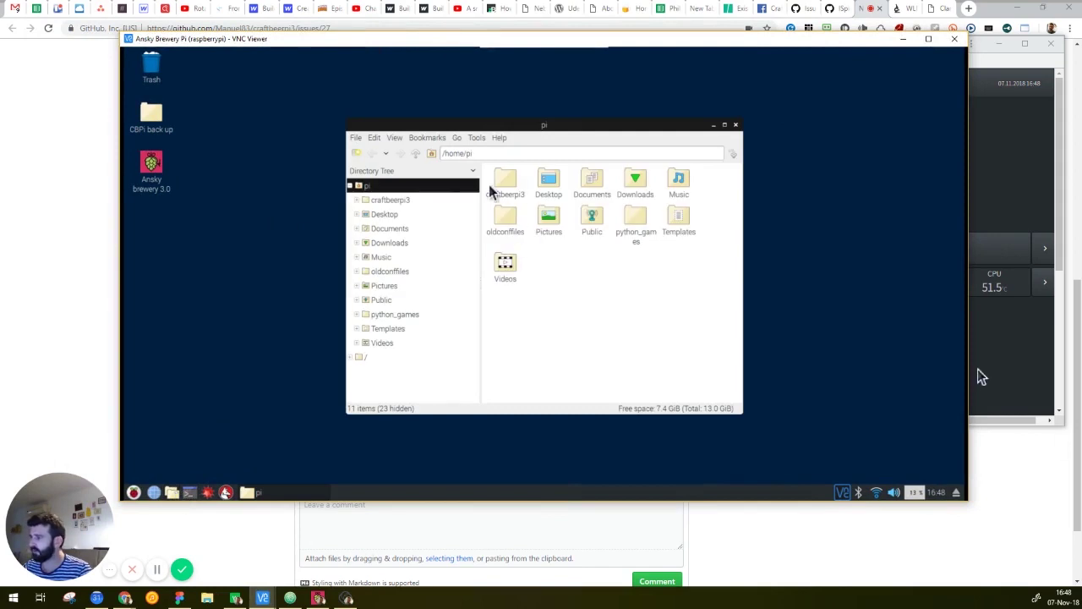
Navigate into craftbeerpi3/modules/ui/static and open index.html in the Pi's text editor
double_click(505, 180)
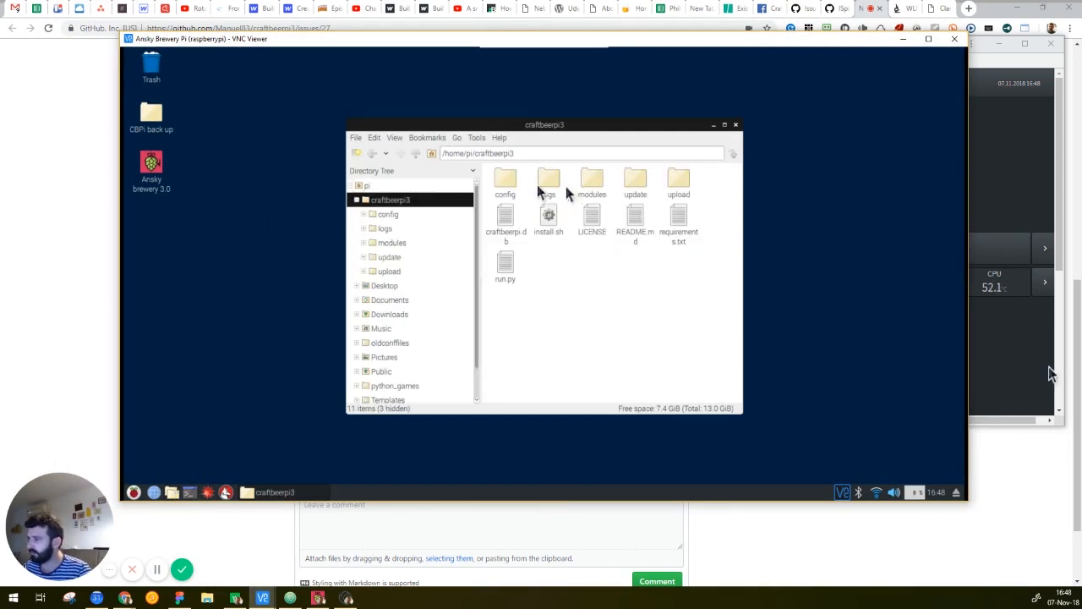
double_click(547, 178)
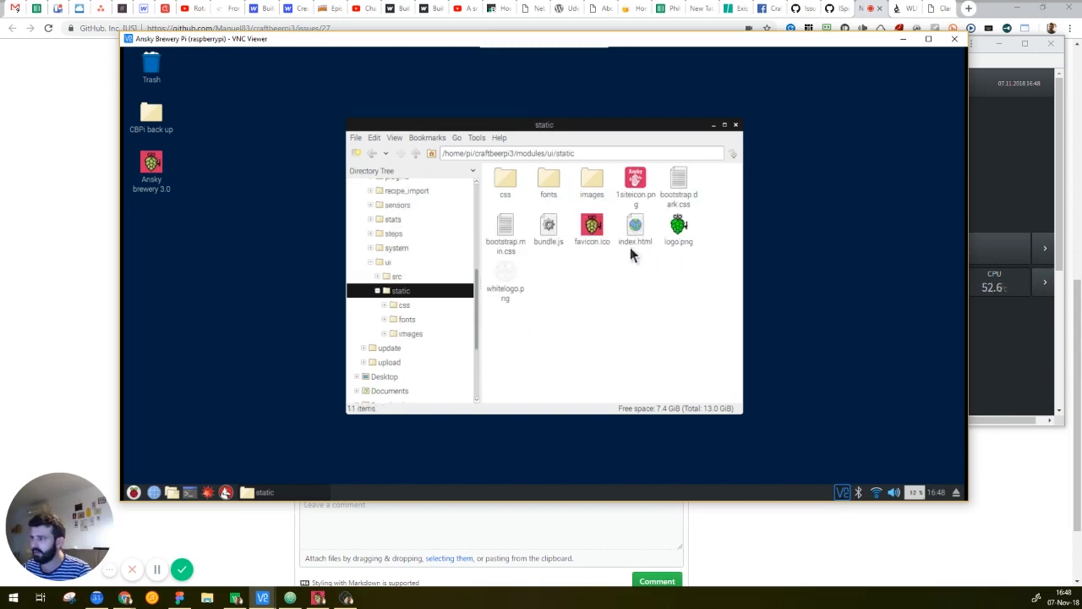
click(636, 228)
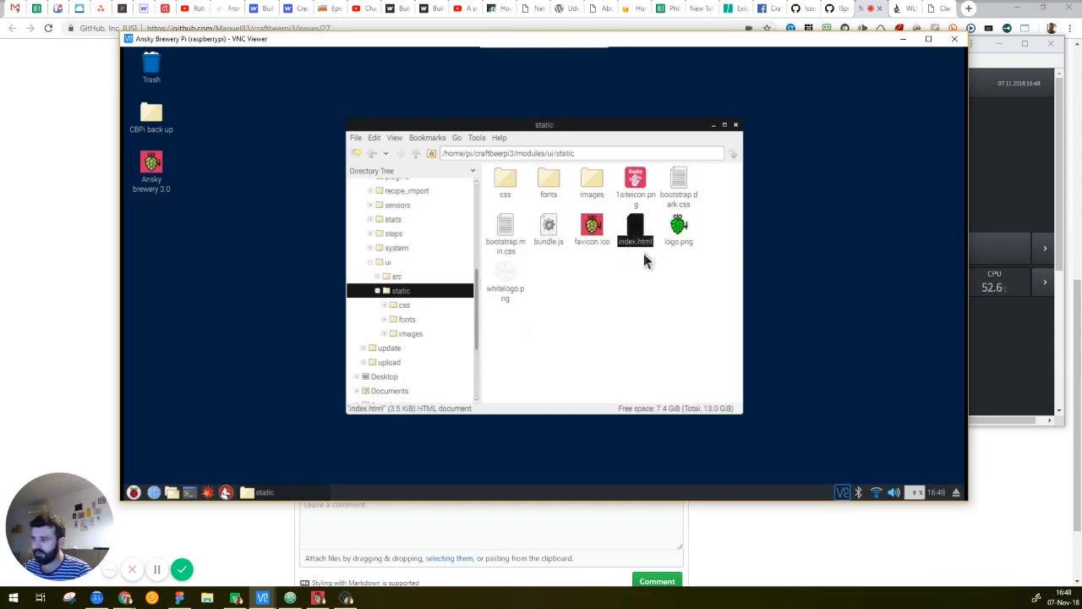
right_click(635, 228)
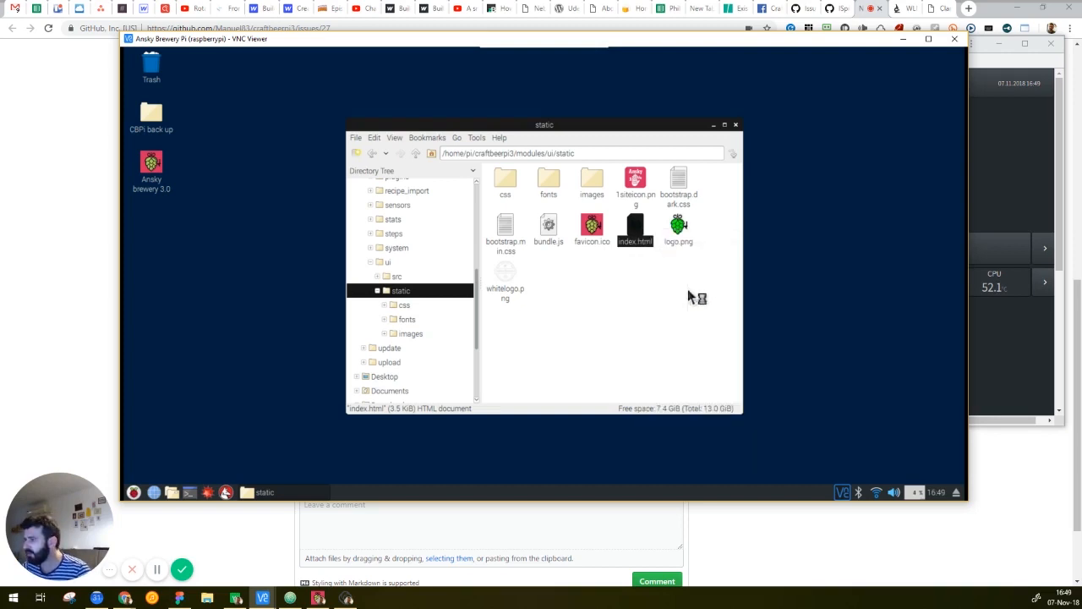
double_click(635, 229)
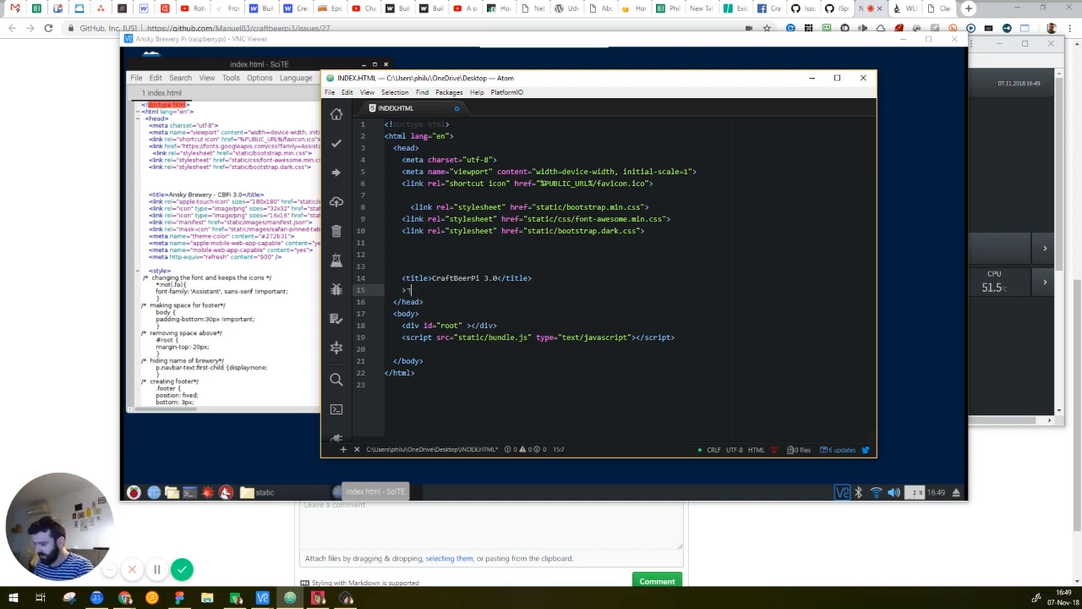
Insert an empty <style></style> block below the title tag in Atom's index.html
text(<)
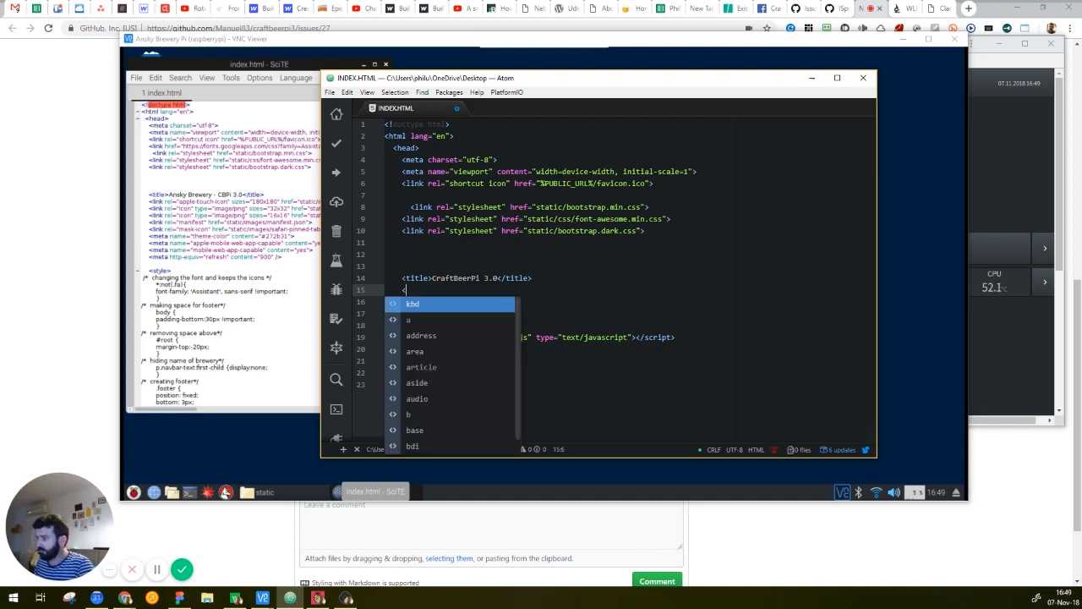
text(style>)
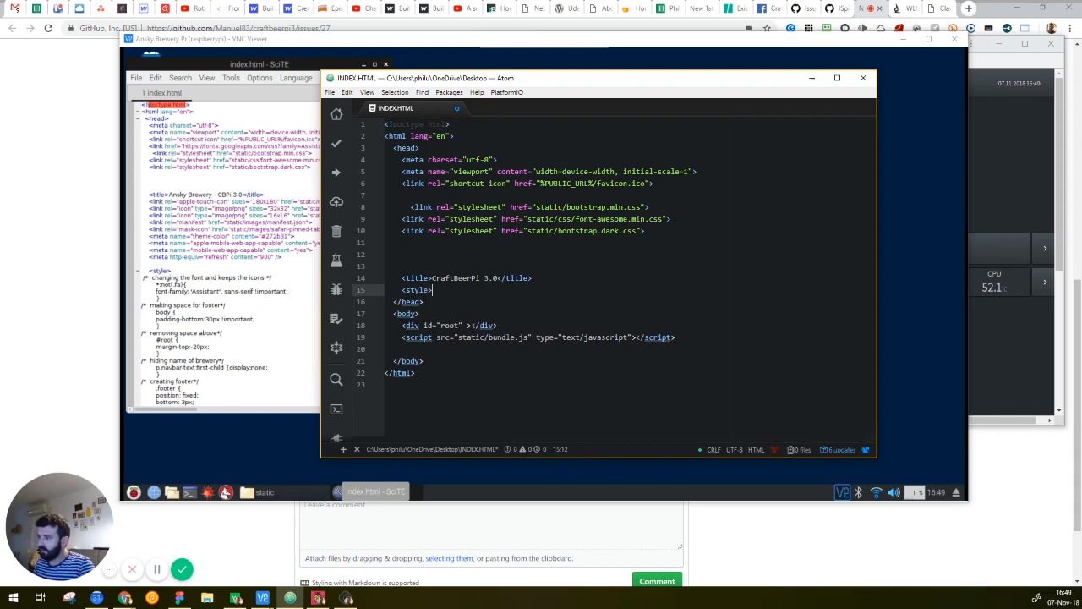
text(</s)
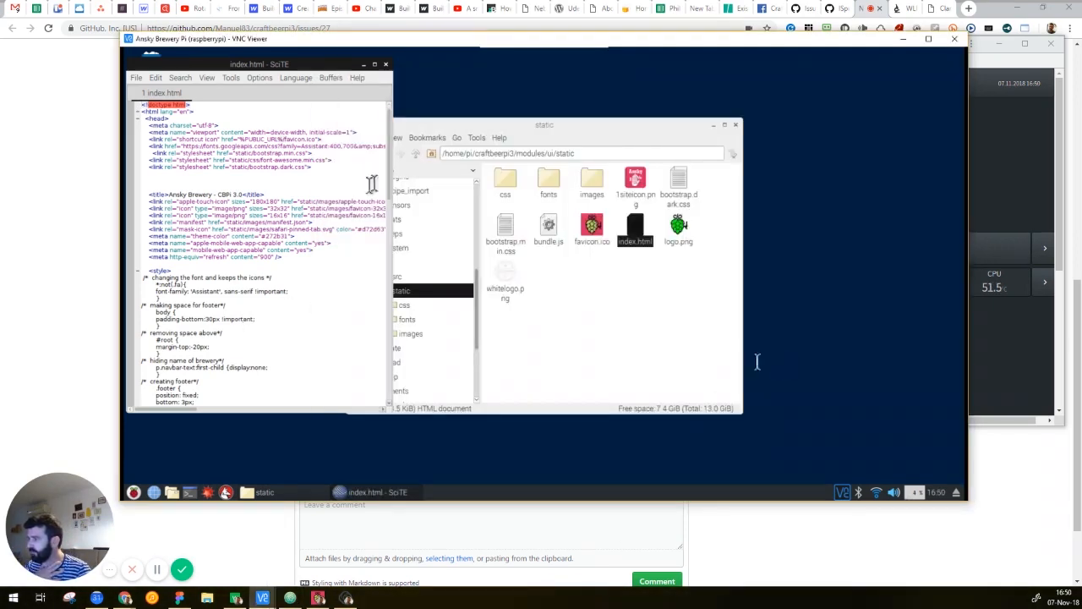
Move down to the style section where the hide-on-dashboard selectors go
scroll(down, 3)
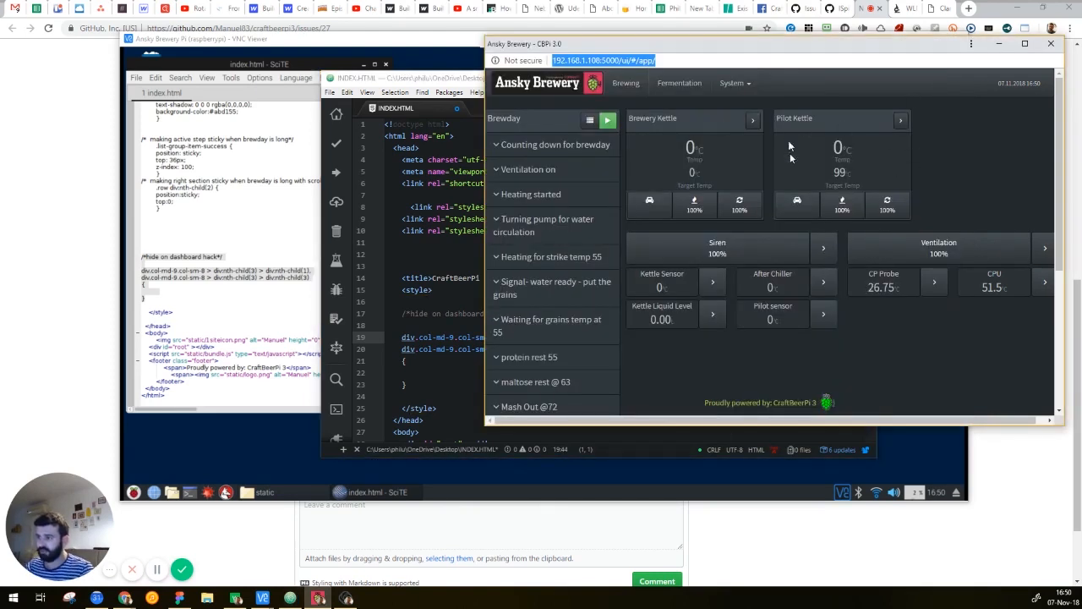
mouse_move(1035, 270)
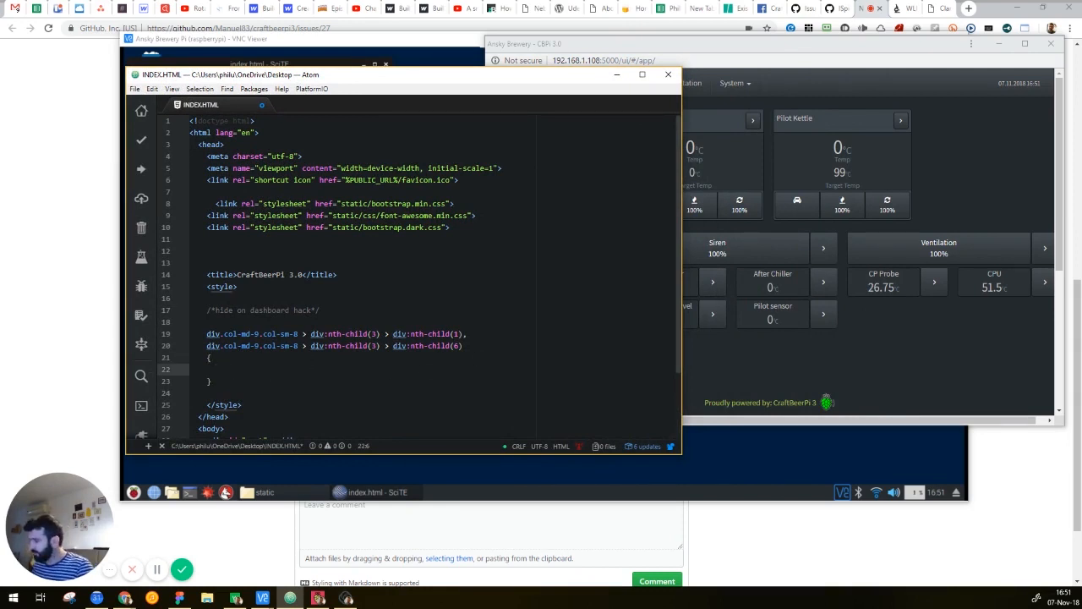
Give the nth-child hide rule a display: none; declaration in Atom's copy
text(di)
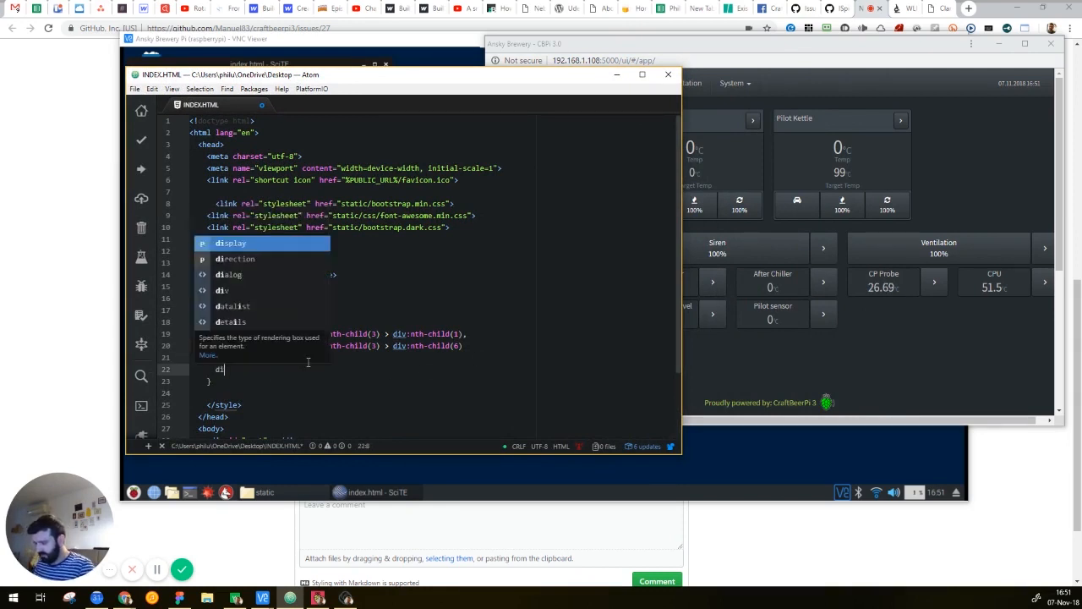
text(display: none;)
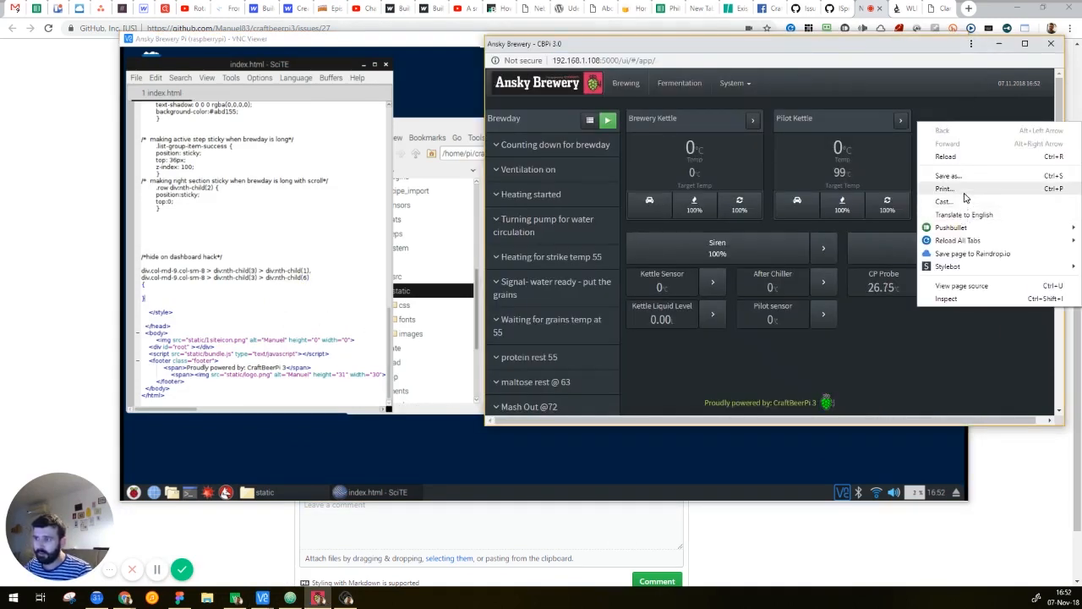
click(947, 155)
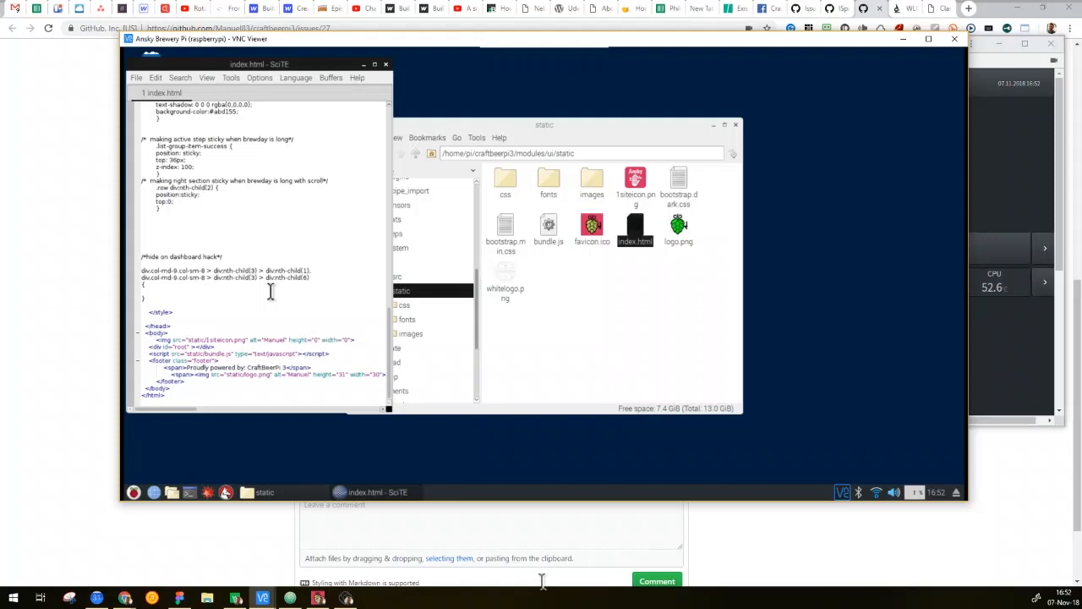
Add display:none; inside the hide rule's braces in the Pi's index.html
text(display)
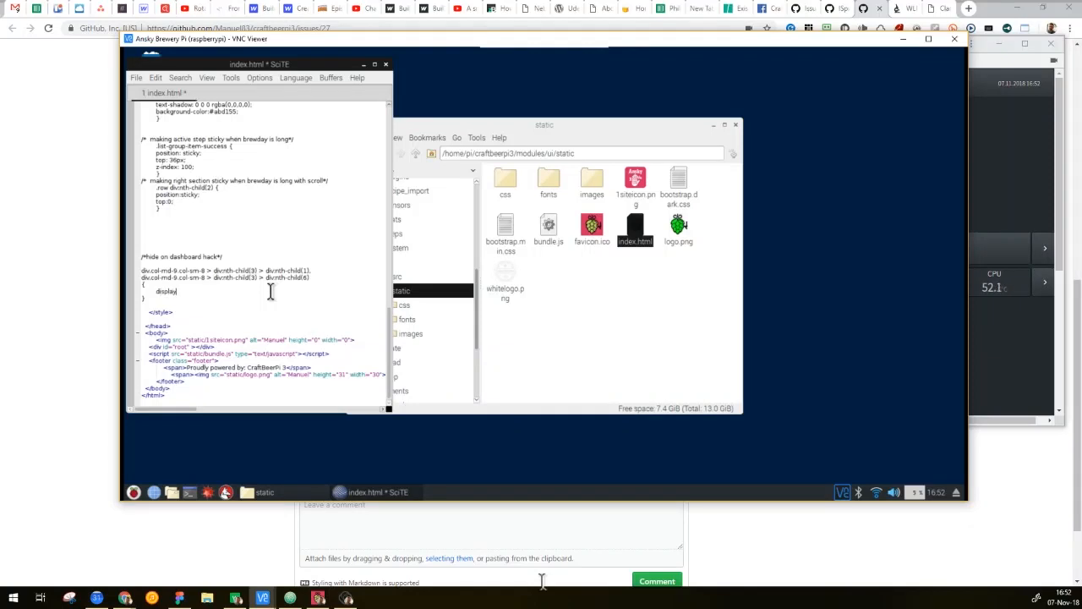
text(:none;)
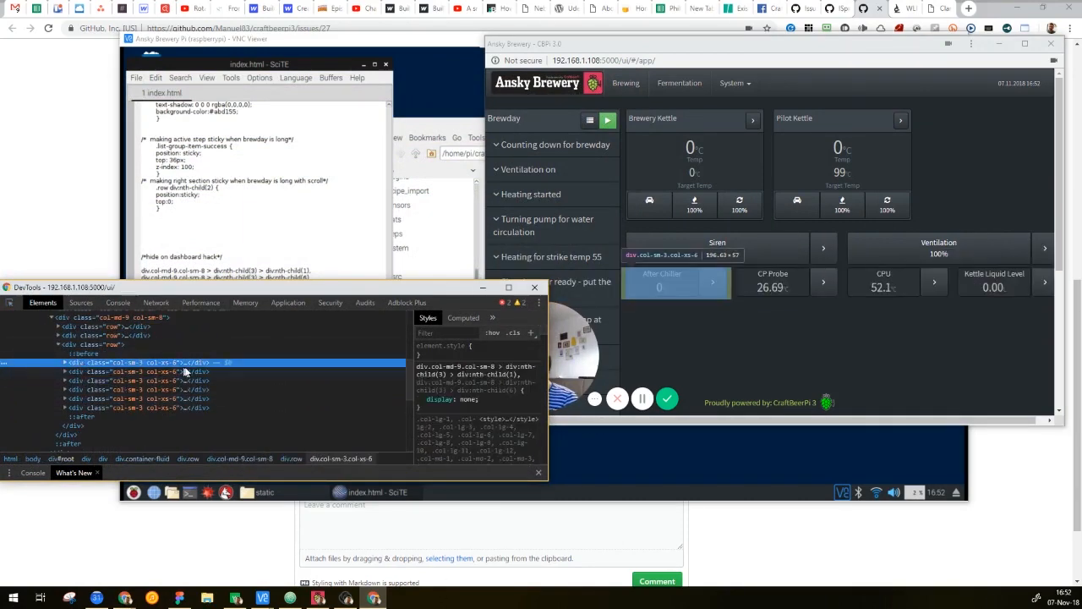
Toggle display: none off and on to show the sensor tiles reappear and hide again
click(136, 407)
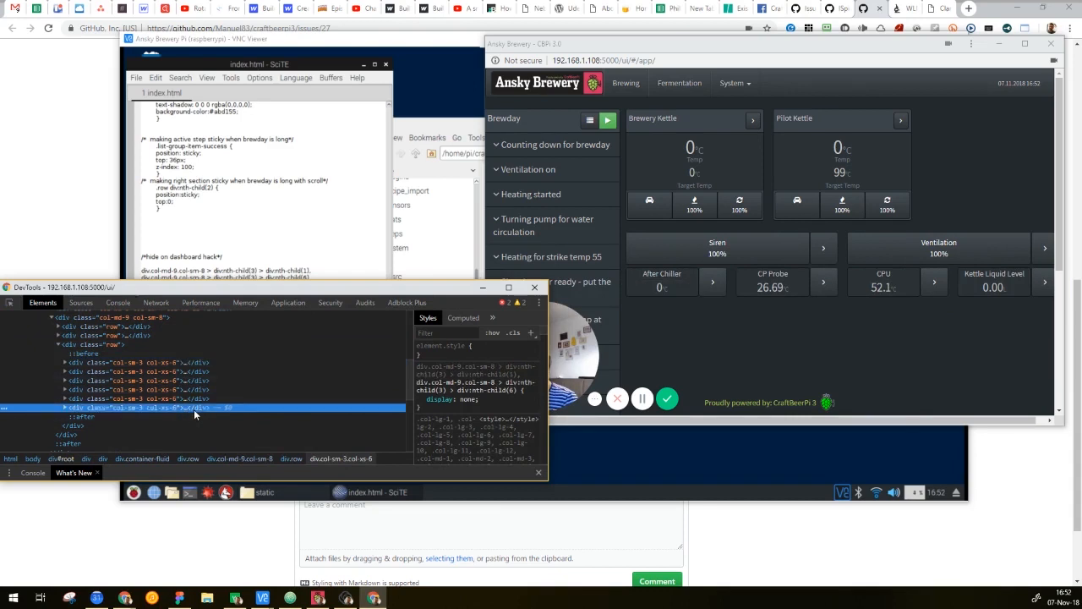
click(423, 399)
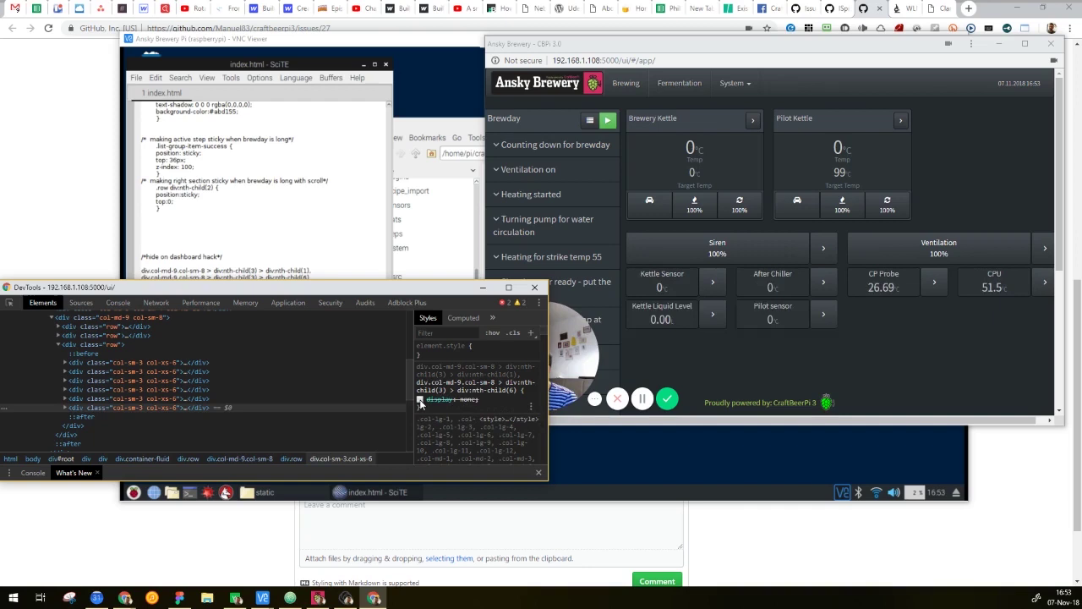
click(421, 399)
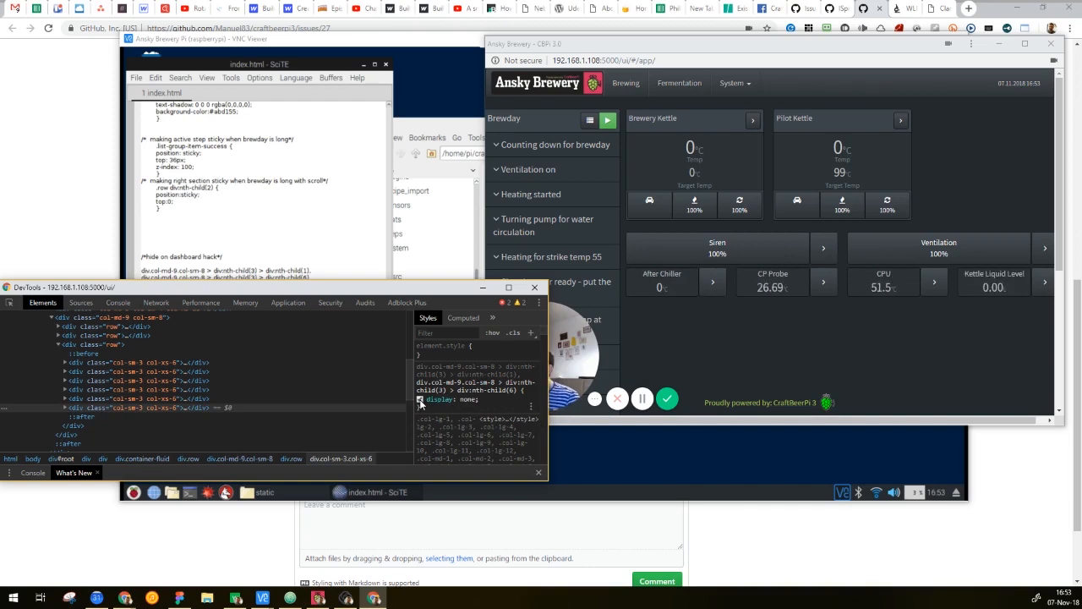